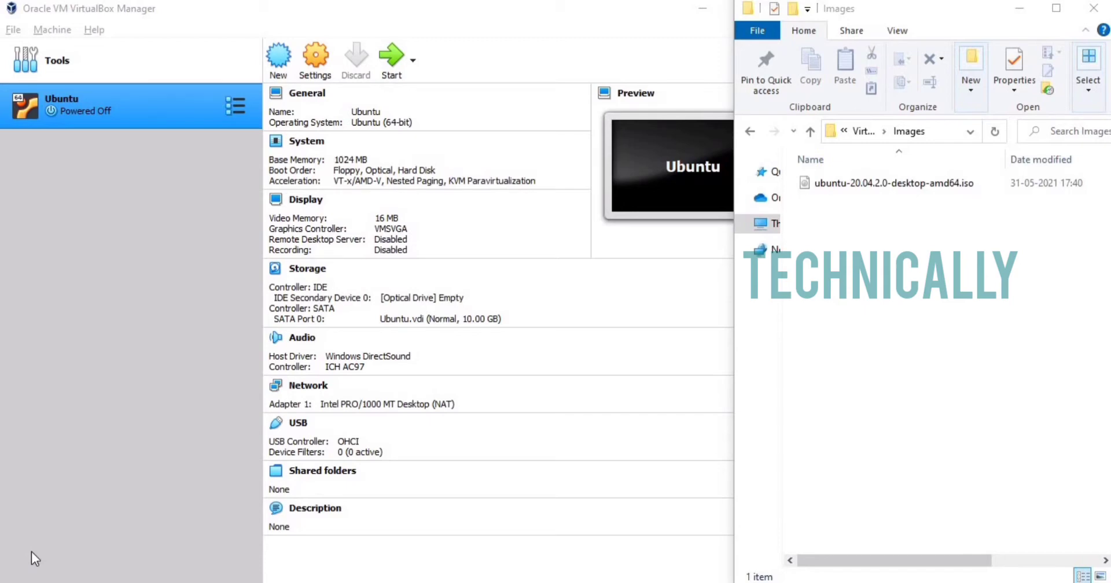
pyautogui.moveTo(416, 435)
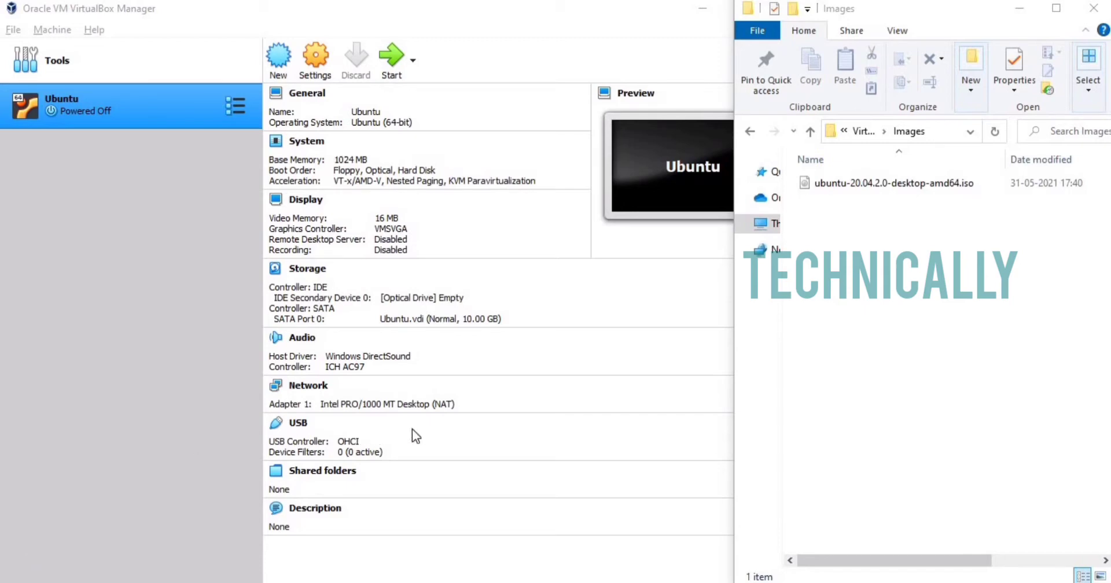
pyautogui.moveTo(934, 276)
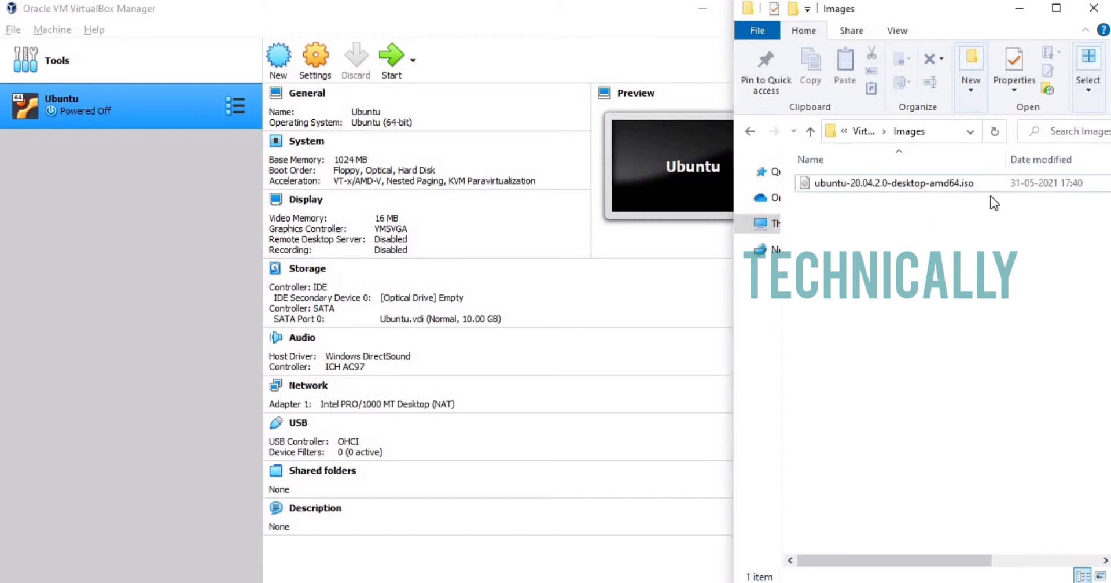
pyautogui.moveTo(1005, 204)
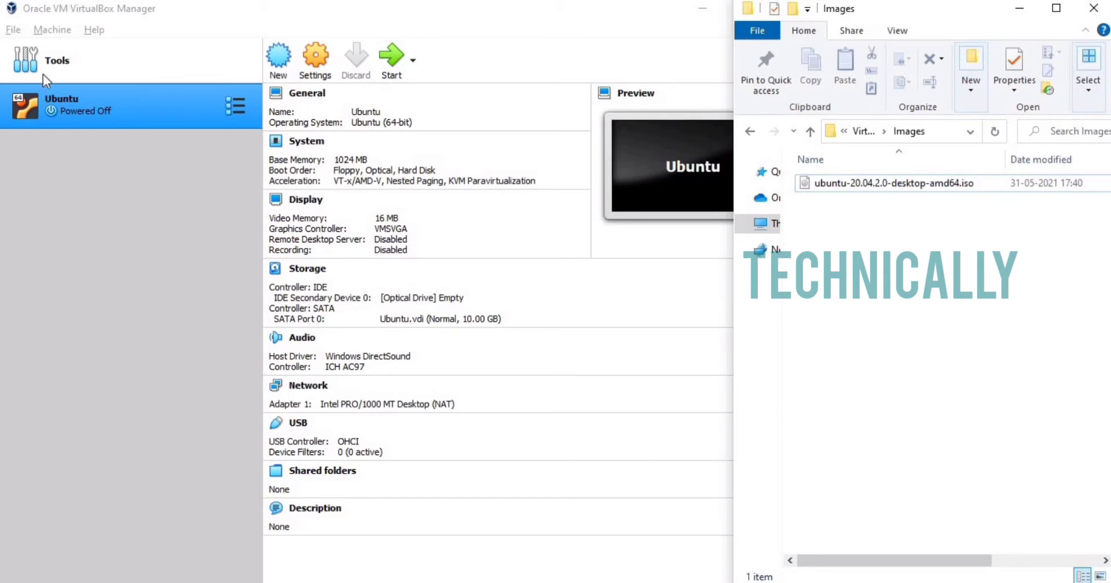
# Add ubuntu-20.04.2.0-desktop-amd64.iso to the Virtual Media Manager's optical disks list.
pyautogui.click(12, 29)
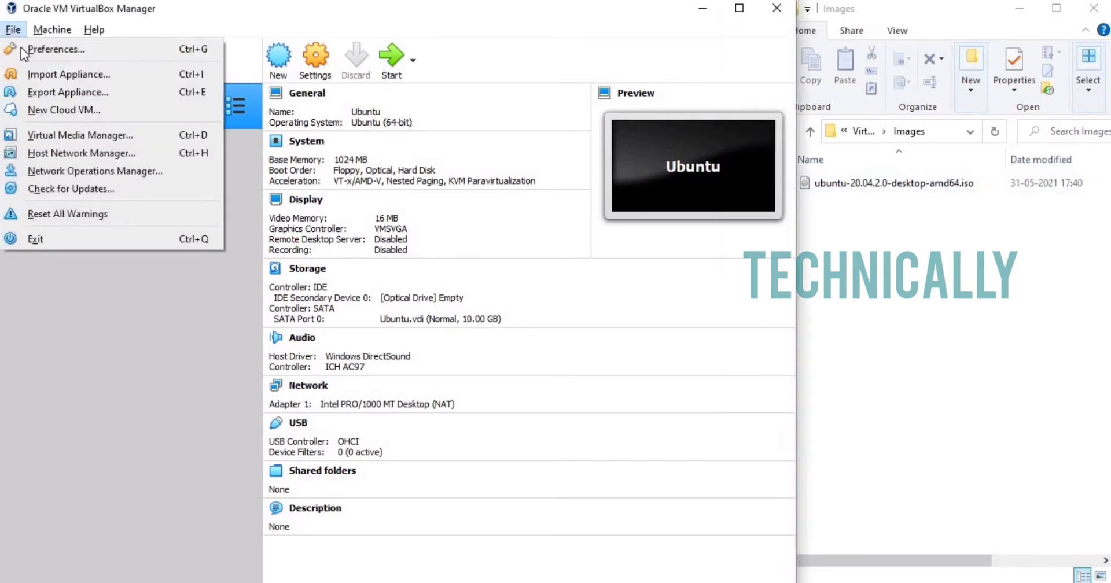
pyautogui.moveTo(80, 134)
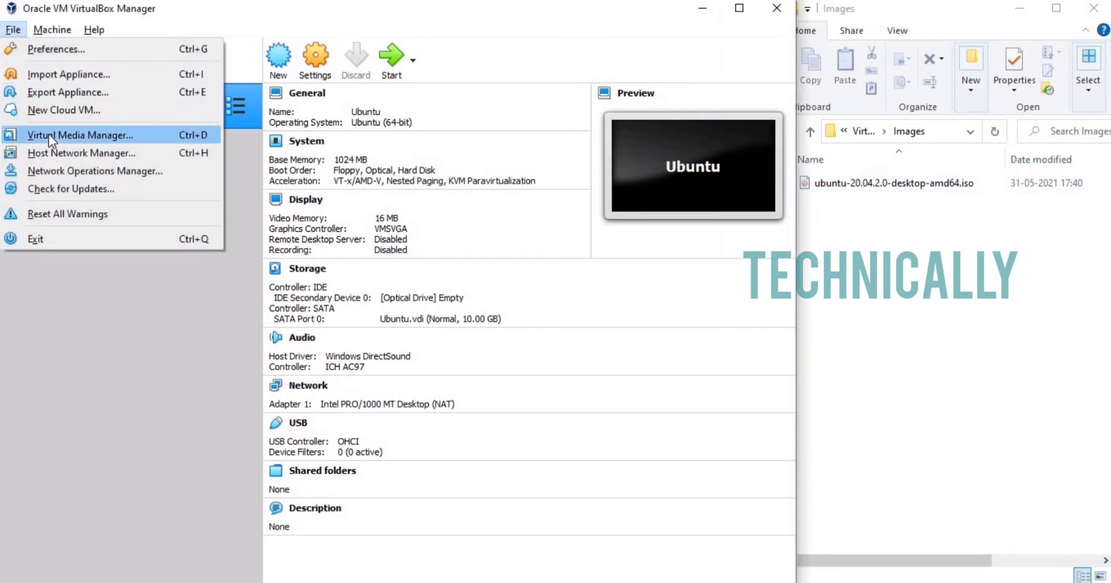
pyautogui.click(79, 134)
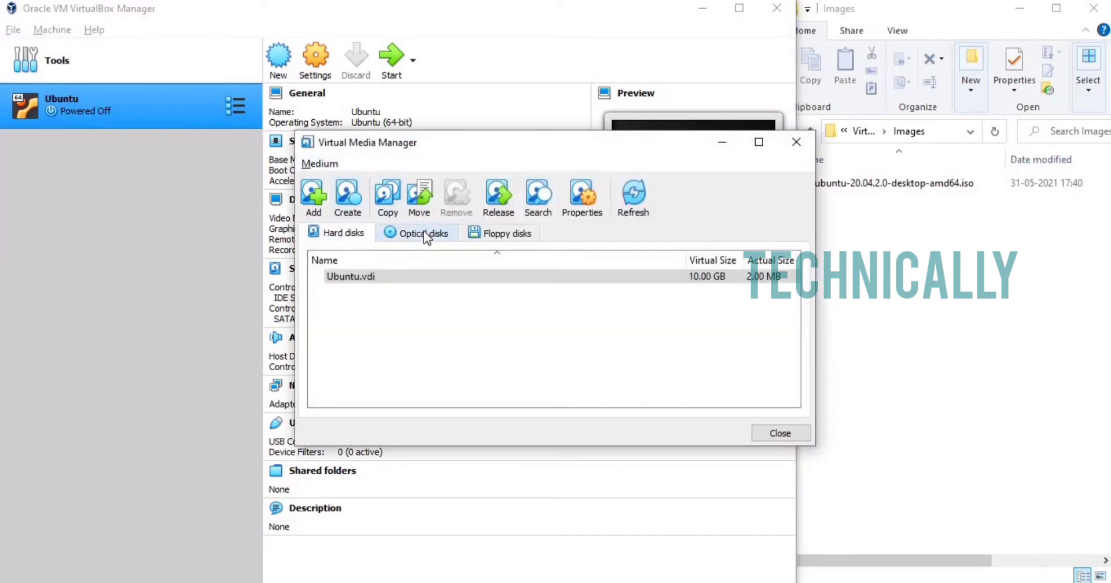
pyautogui.click(424, 232)
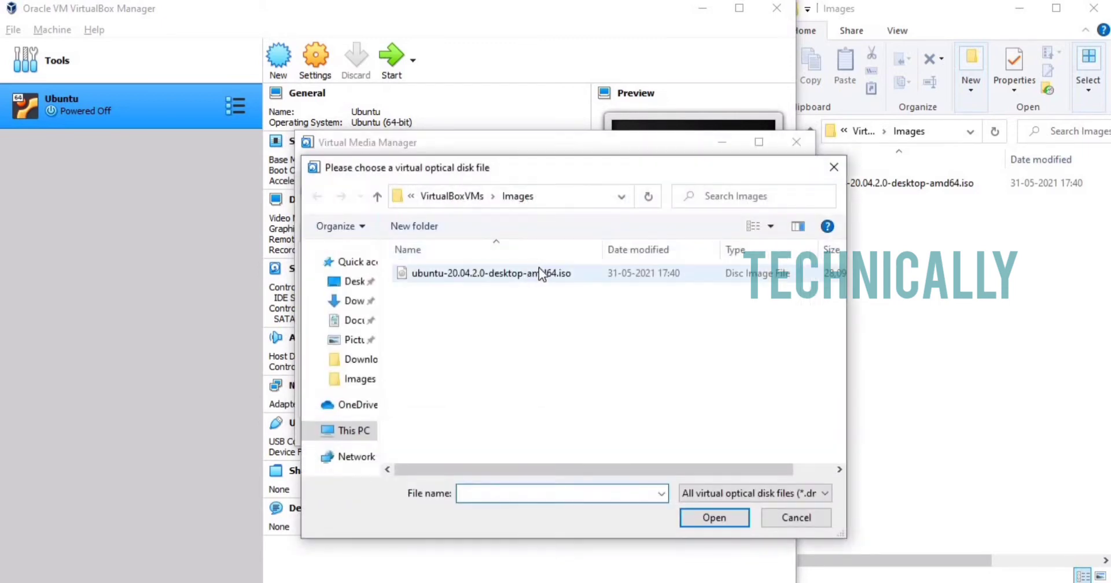
pyautogui.moveTo(548, 273)
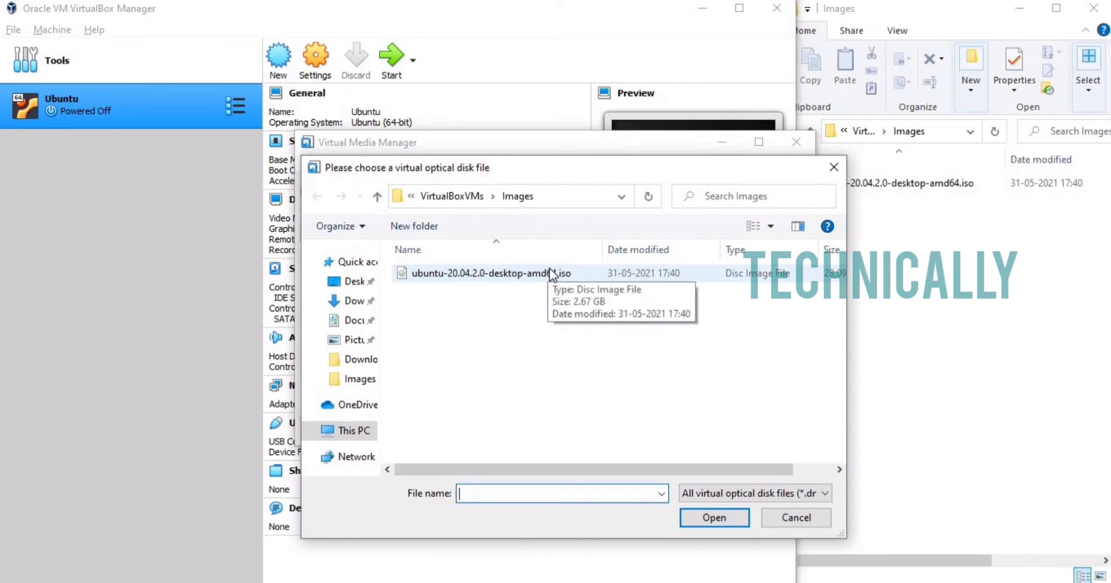
pyautogui.click(485, 273)
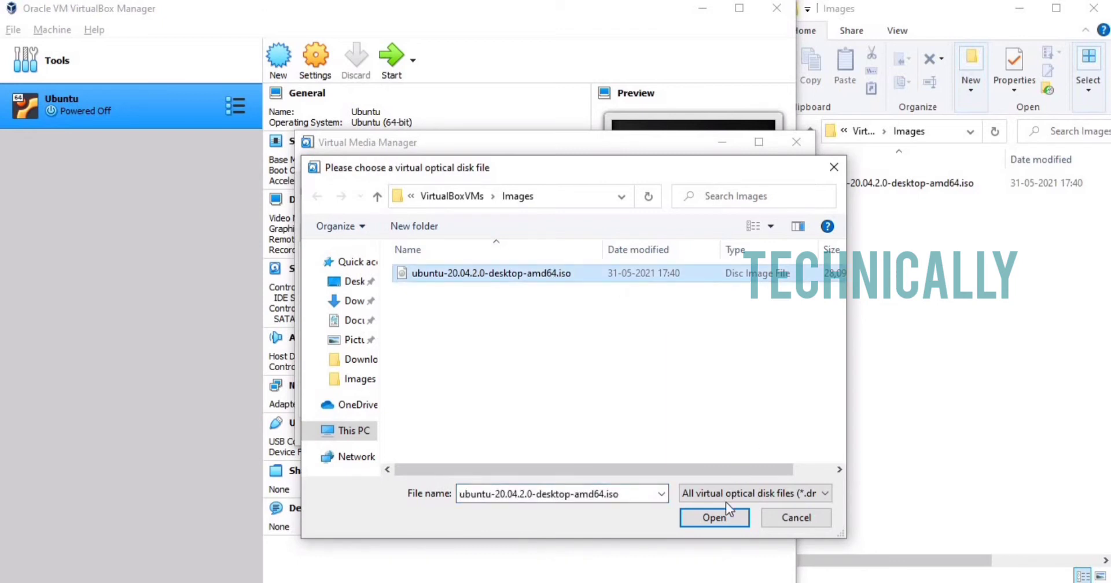
pyautogui.moveTo(714, 523)
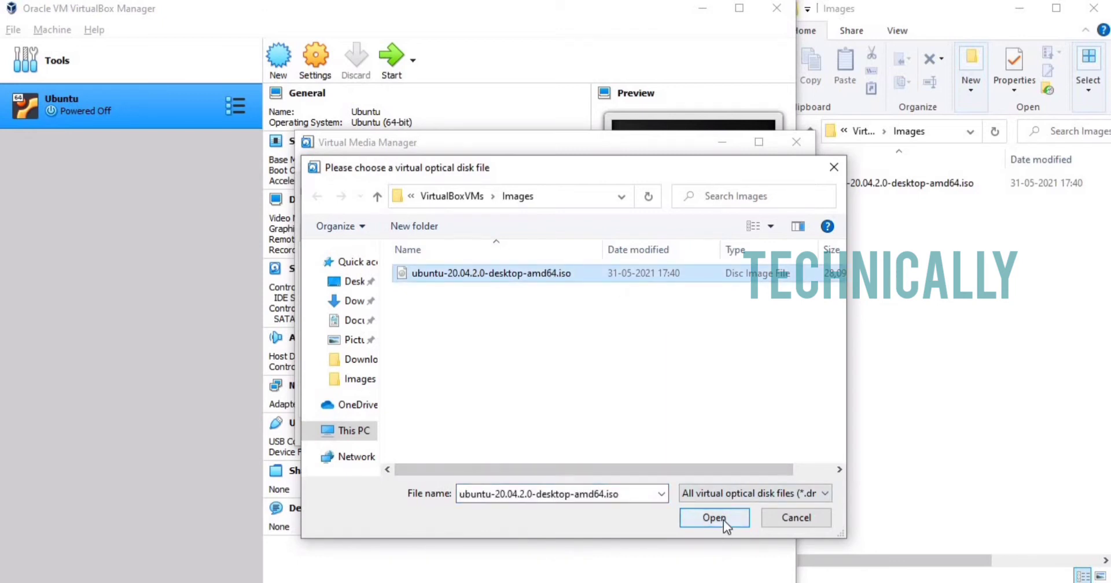
pyautogui.click(714, 517)
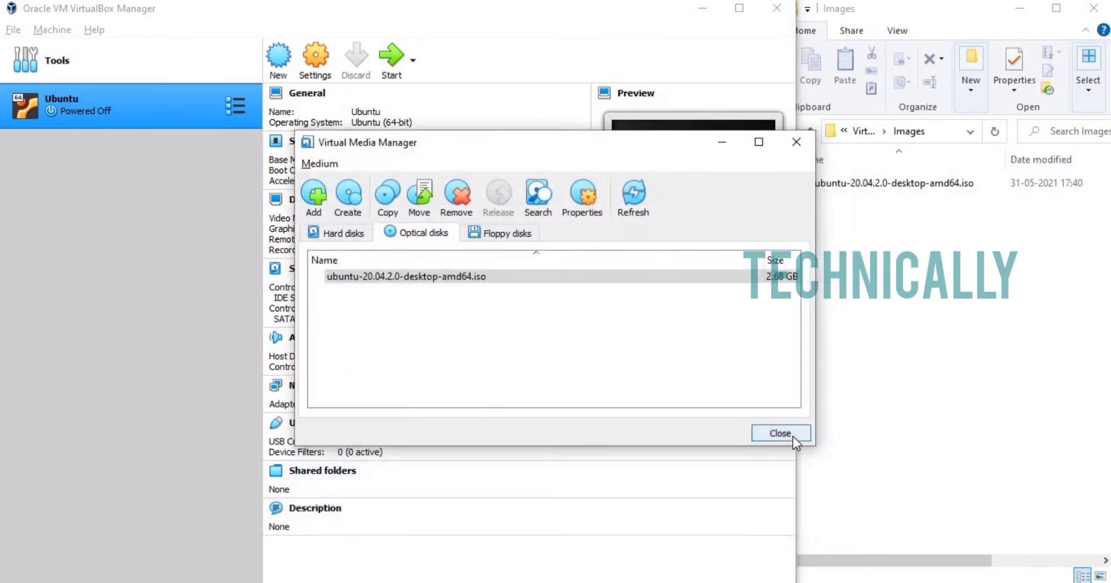
# Close the Virtual Media Manager, returning to the Ubuntu machine's details.
pyautogui.click(779, 433)
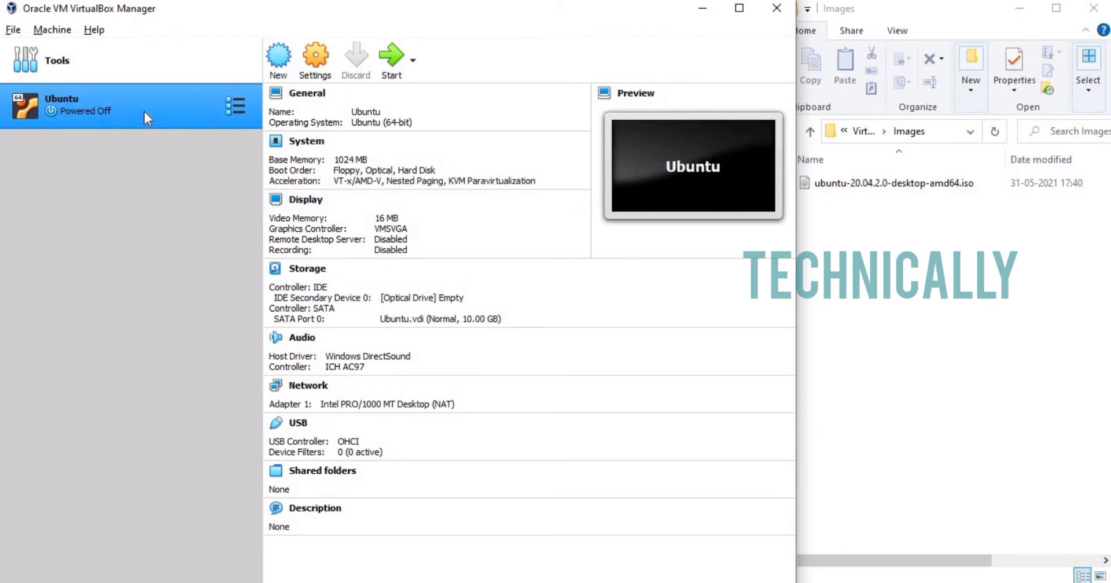
pyautogui.moveTo(146, 117)
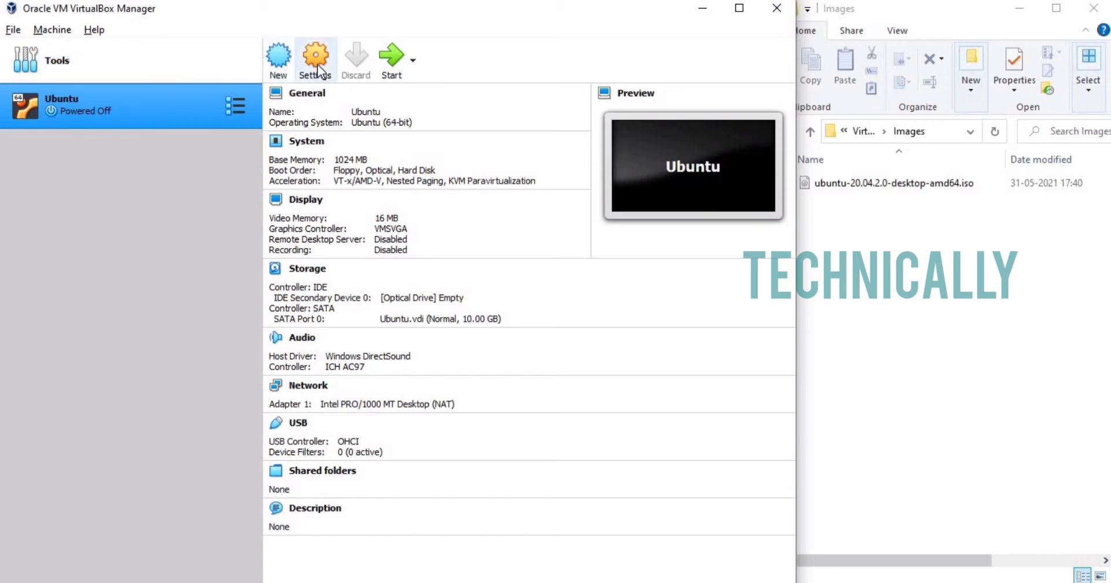
pyautogui.moveTo(244, 121)
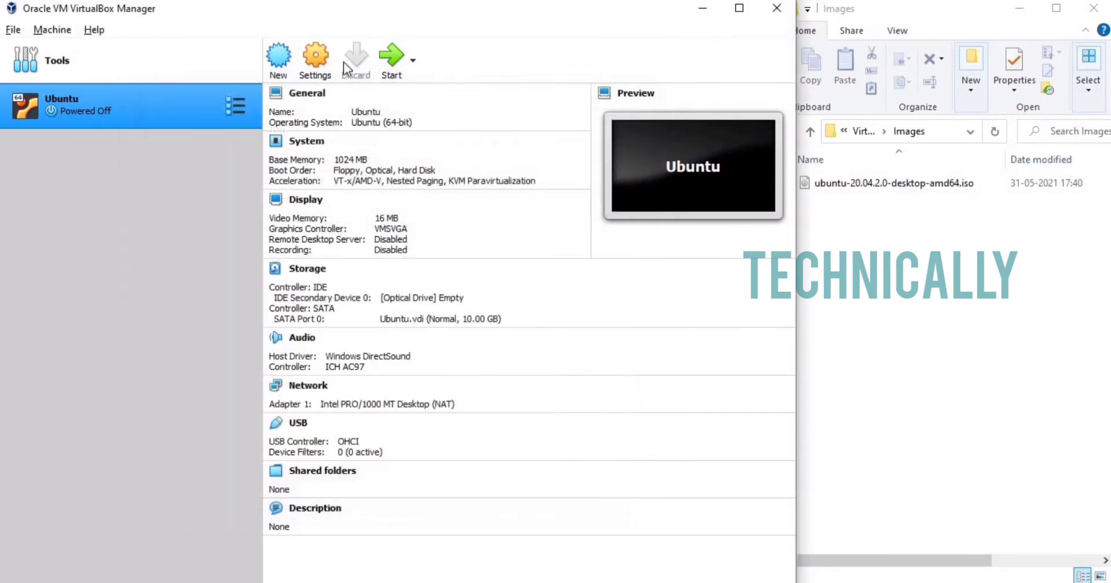
pyautogui.moveTo(210, 121)
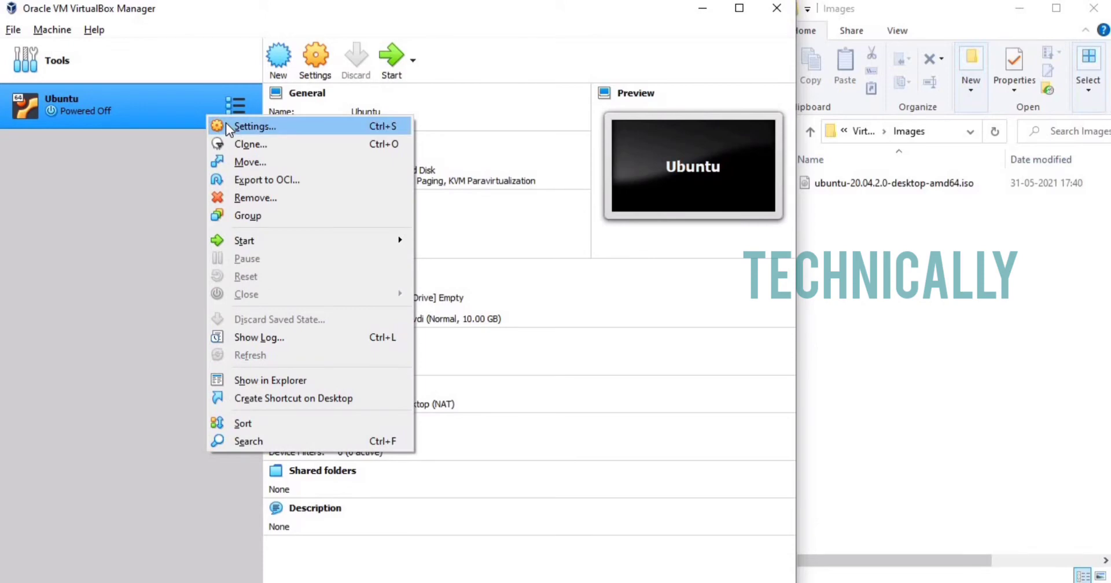
# In the Ubuntu VM's Storage settings, insert ubuntu-20.04.2.0-desktop-amd64.iso into the empty IDE optical drive.
pyautogui.click(254, 125)
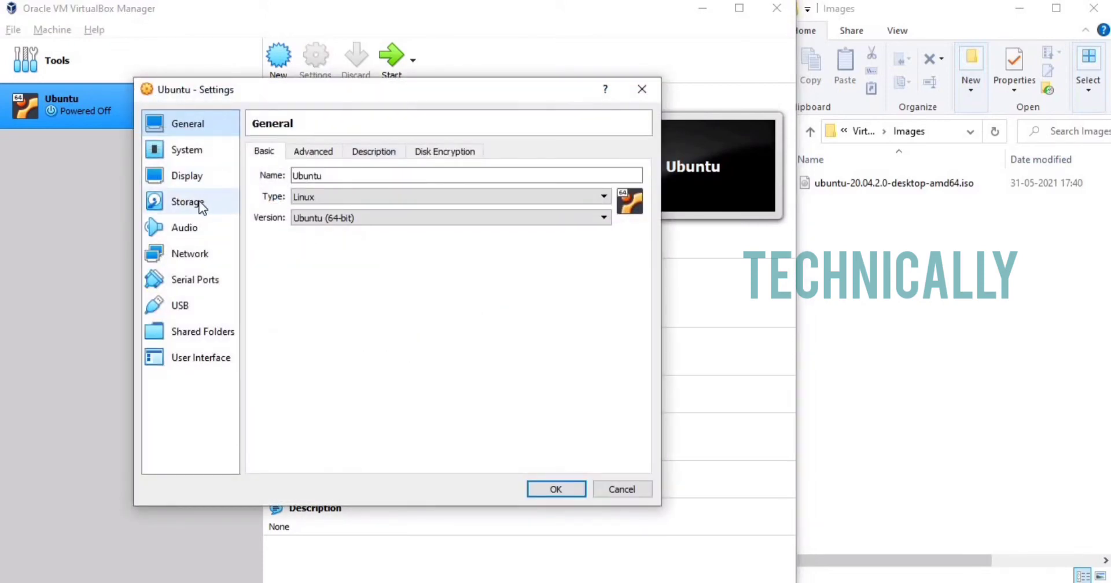
pyautogui.click(187, 201)
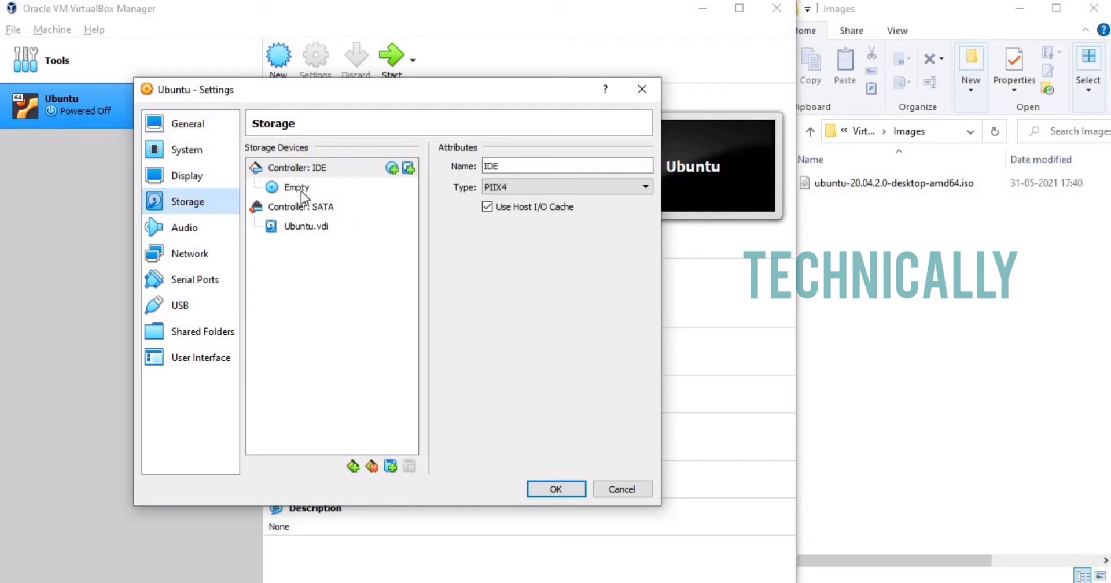
pyautogui.click(295, 188)
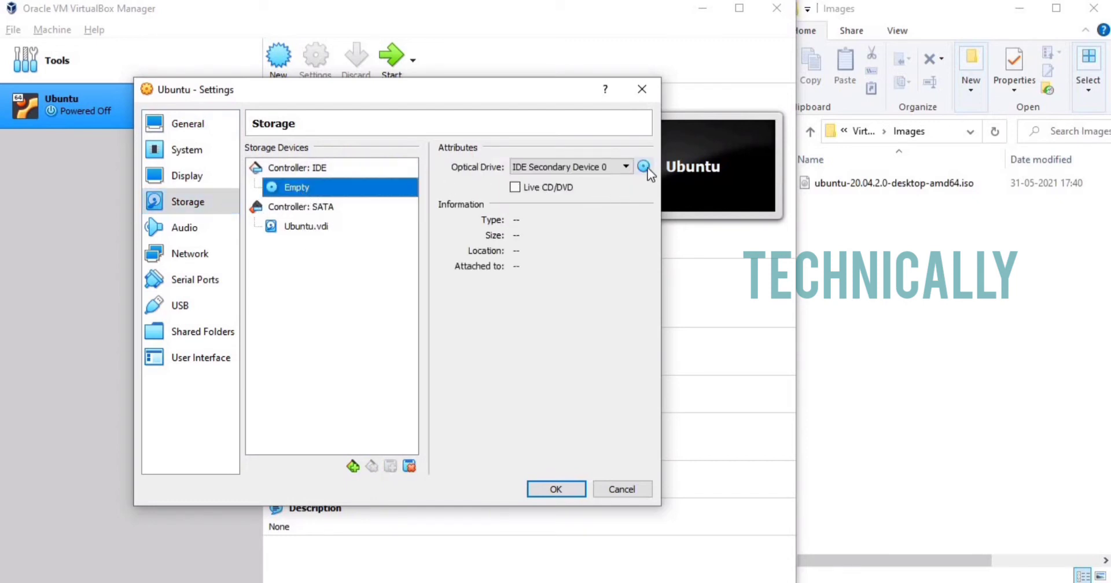
pyautogui.click(644, 168)
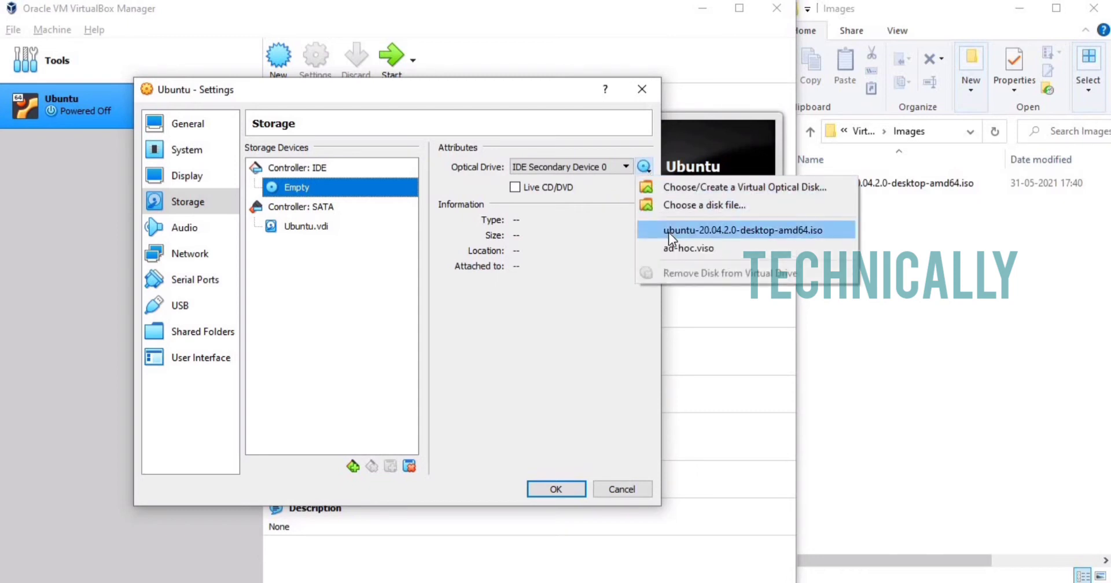
pyautogui.click(747, 229)
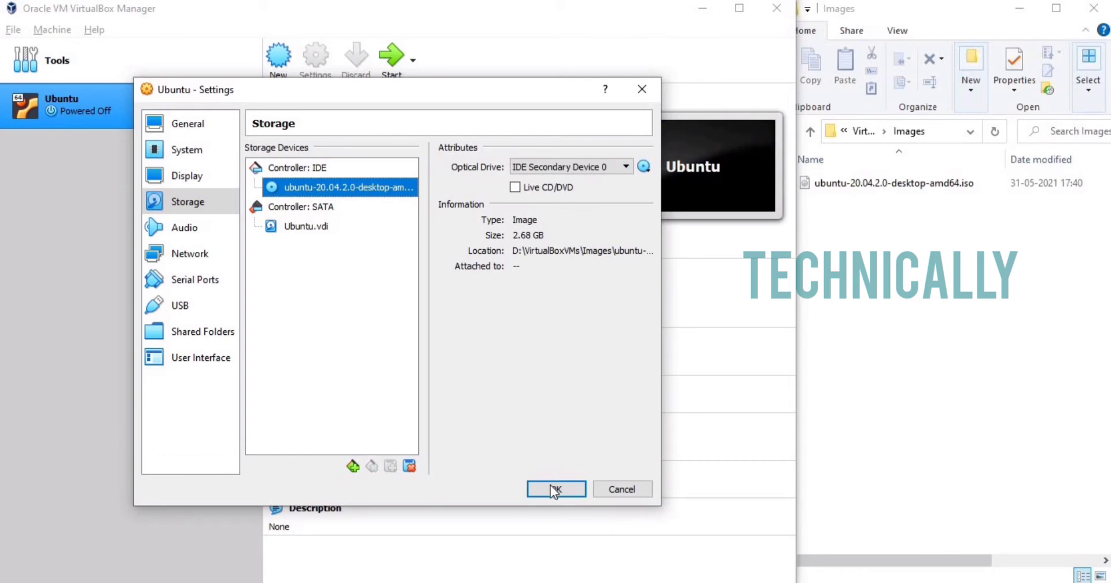
# Confirm the storage settings with OK and start the Ubuntu virtual machine.
pyautogui.click(555, 489)
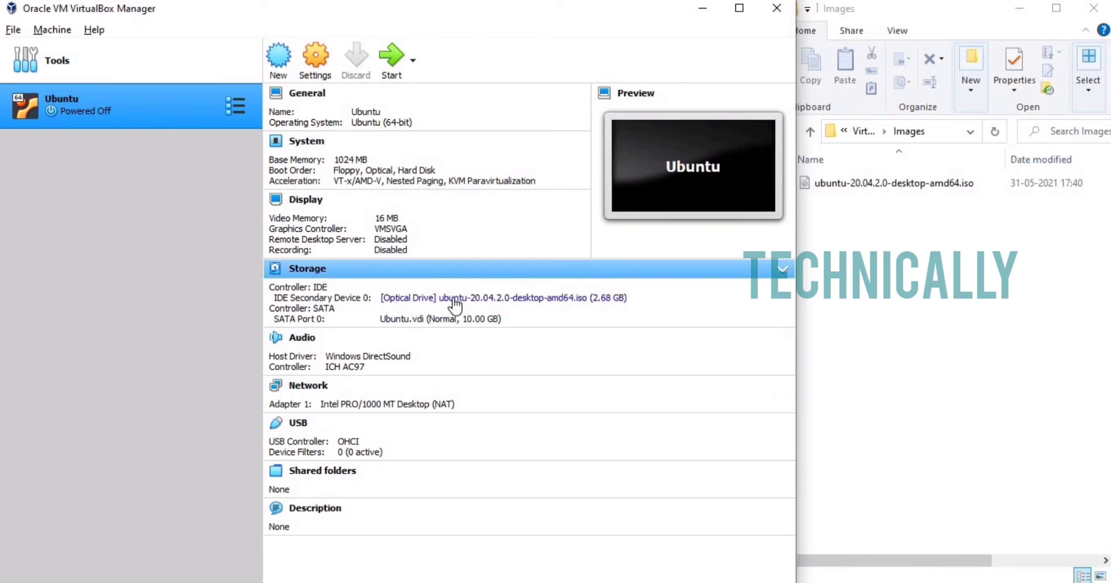
pyautogui.moveTo(537, 308)
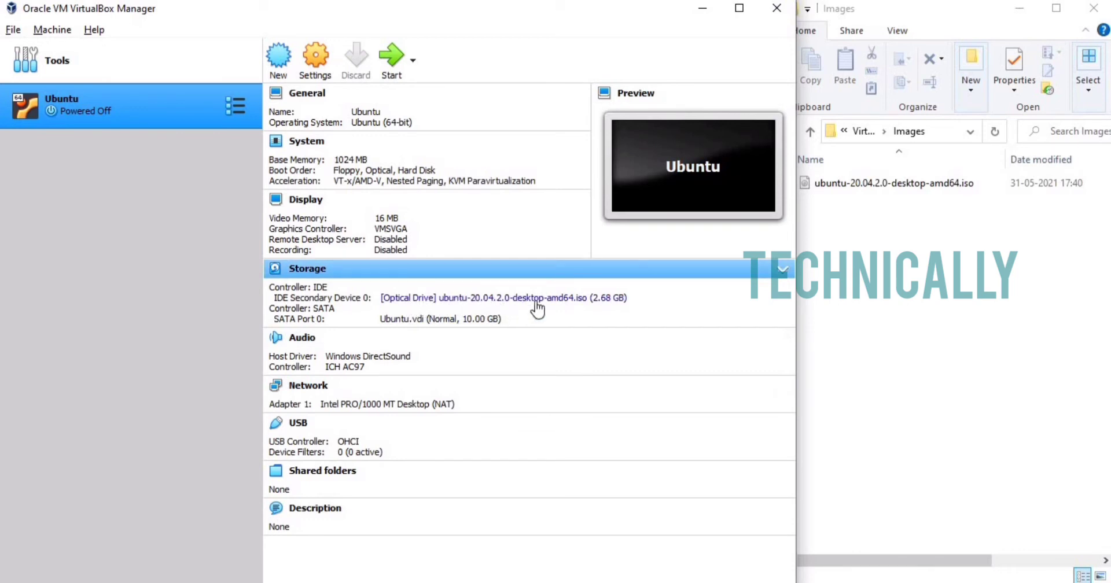
pyautogui.moveTo(591, 303)
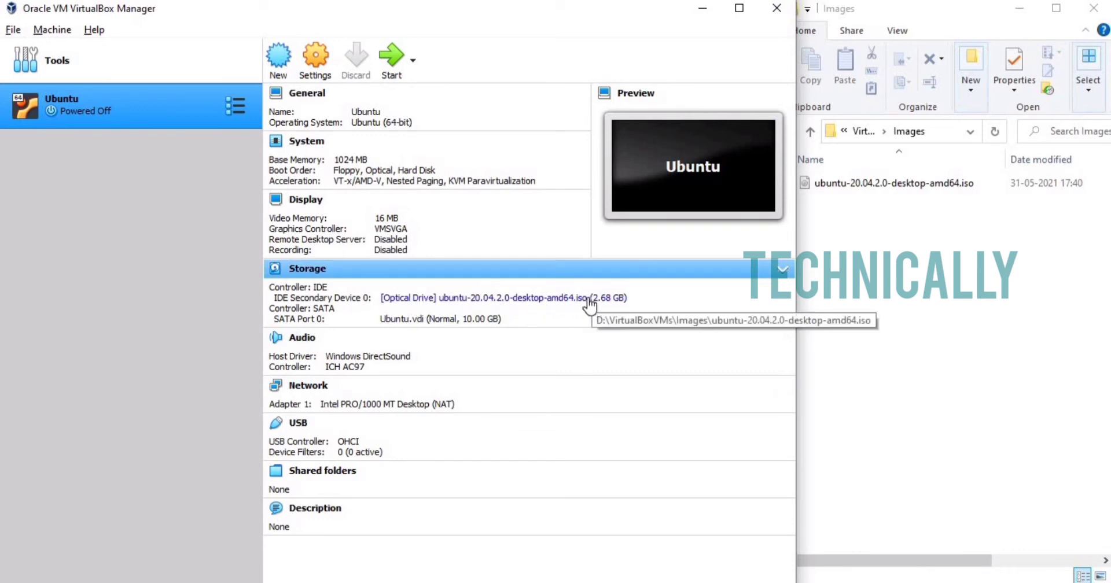
pyautogui.moveTo(279, 159)
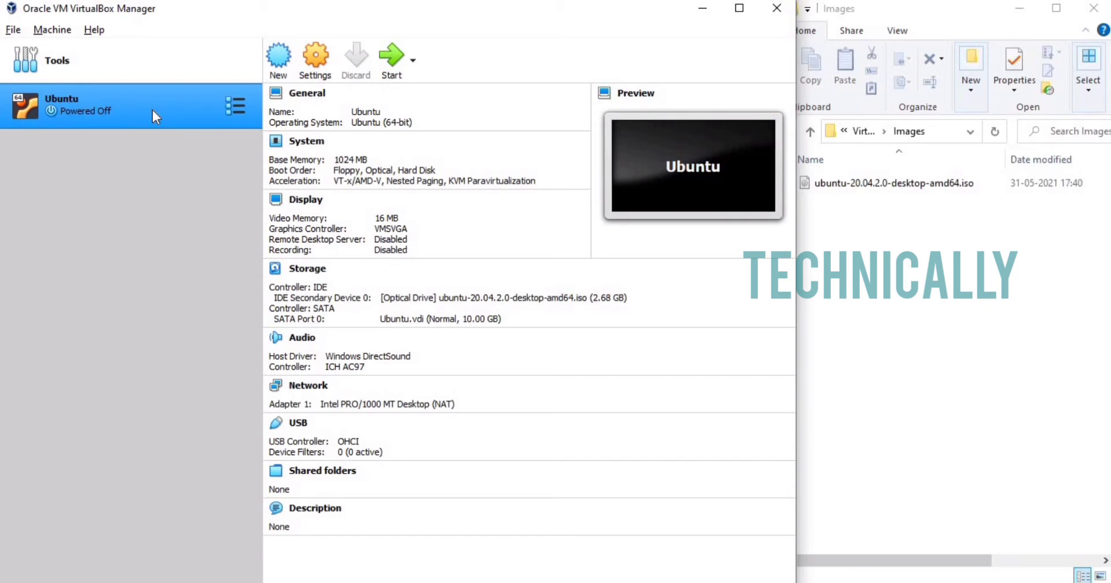
pyautogui.moveTo(156, 117)
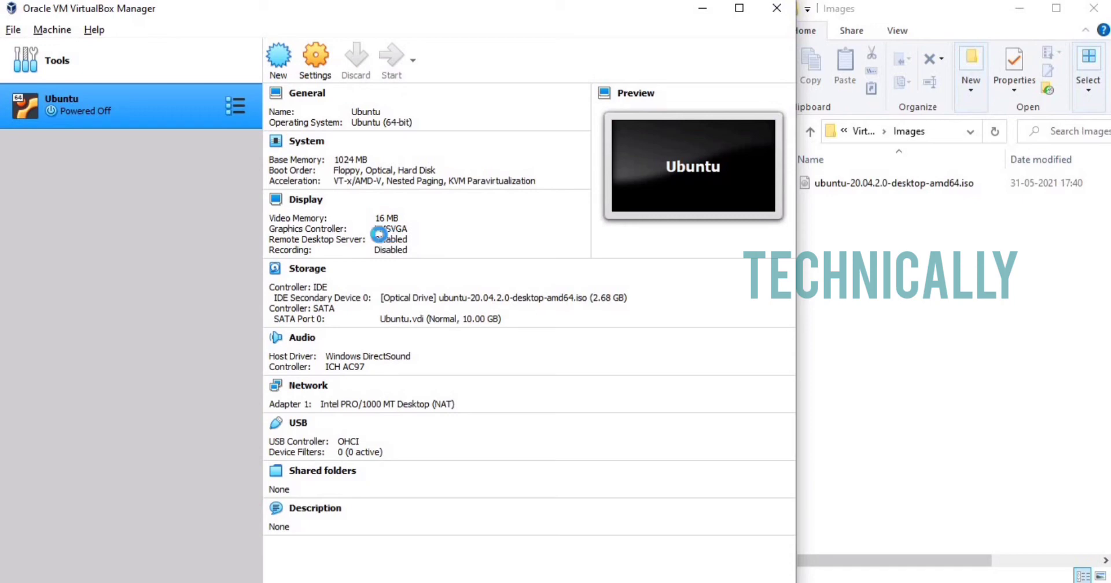
pyautogui.click(390, 60)
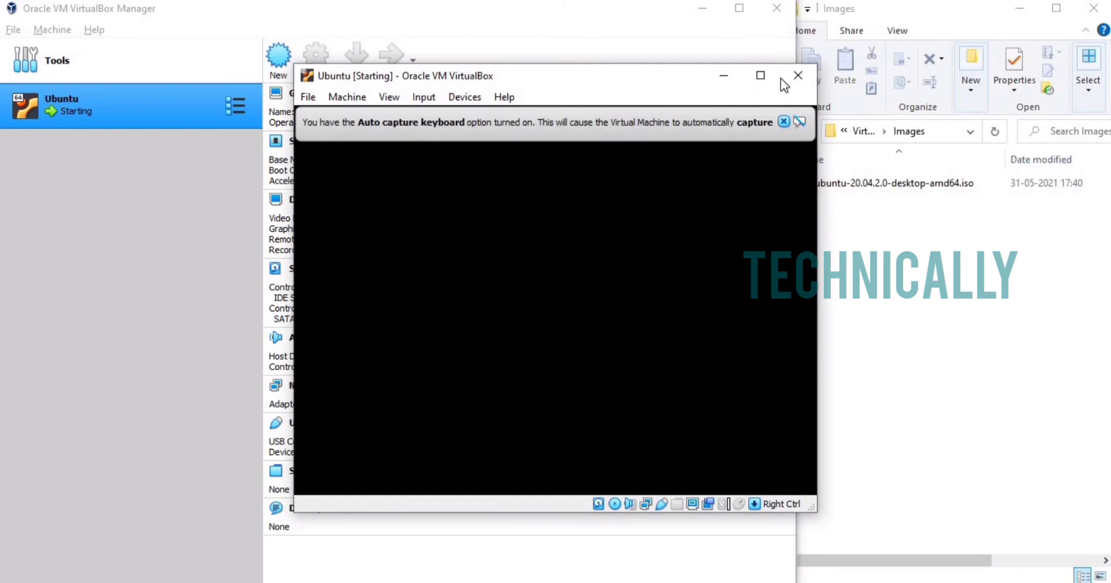